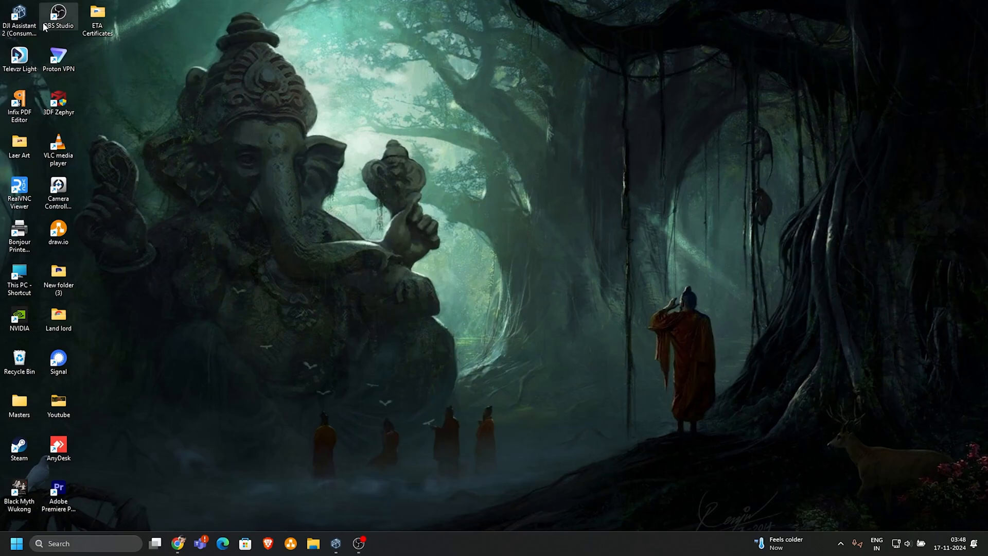
# Launch DJI Assistant 2 to see the connected Avata 2, then switch to Chrome.
pyautogui.doubleClick(18, 13)
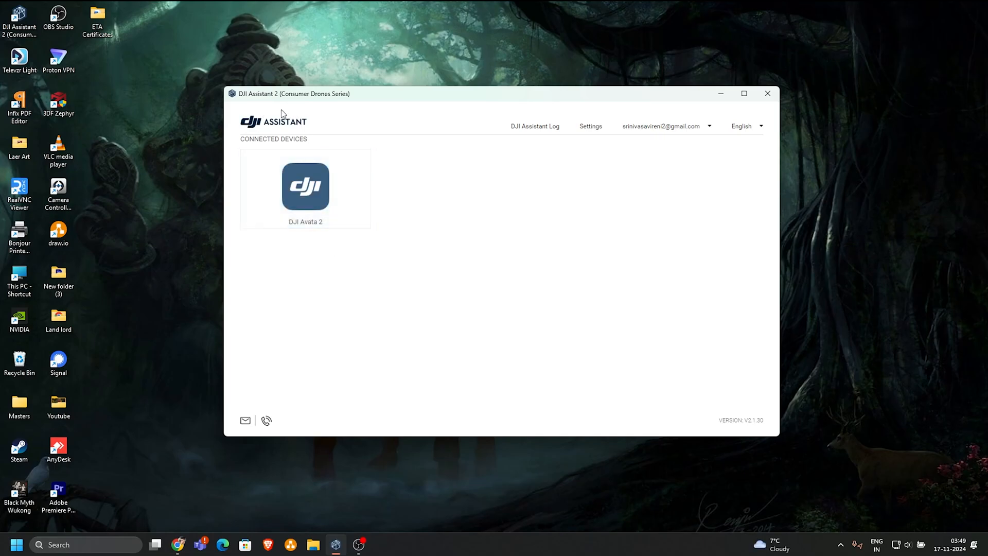
pyautogui.click(178, 544)
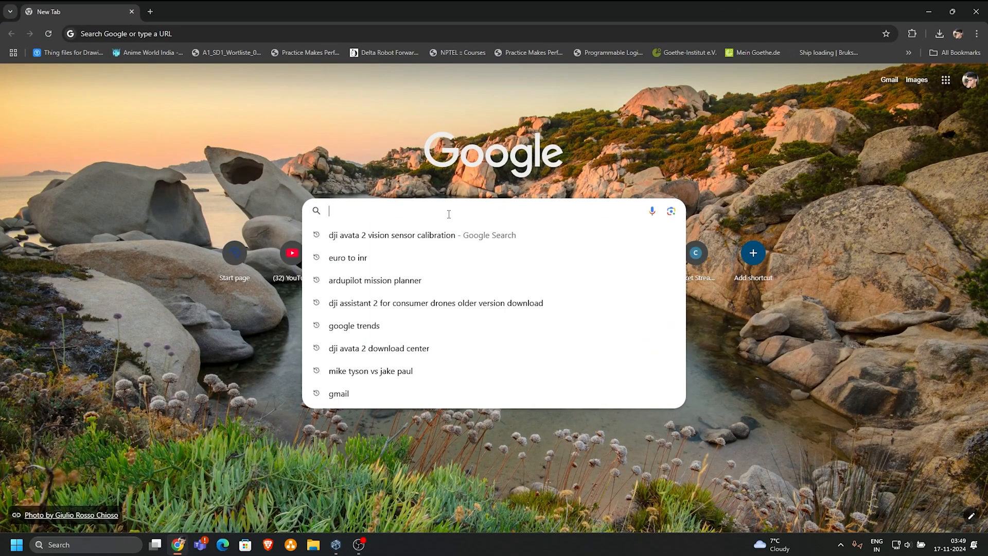
# Search 'dji avata 2 download center' and open the DJI Avata 2 Download Center result.
pyautogui.write('dji avata 2 download center')
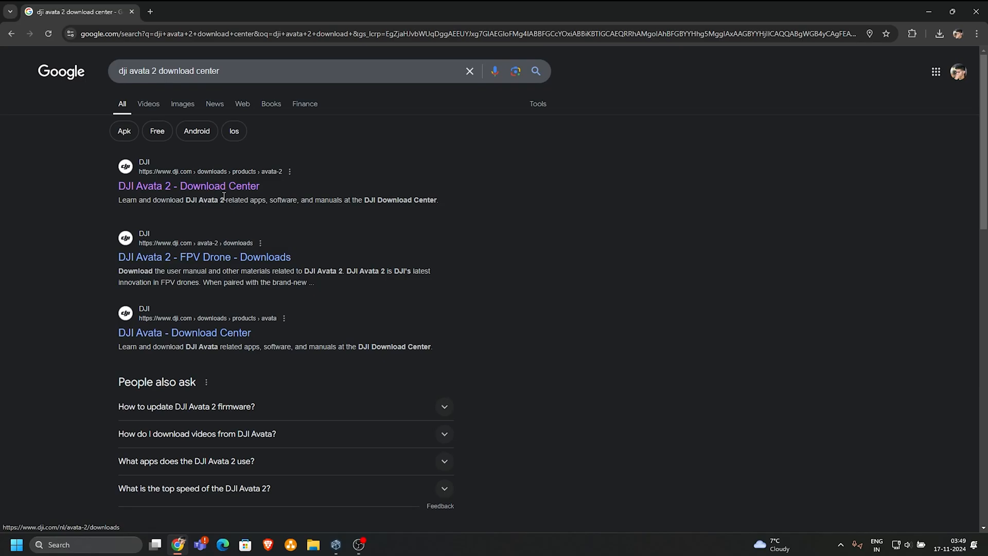
pyautogui.click(189, 185)
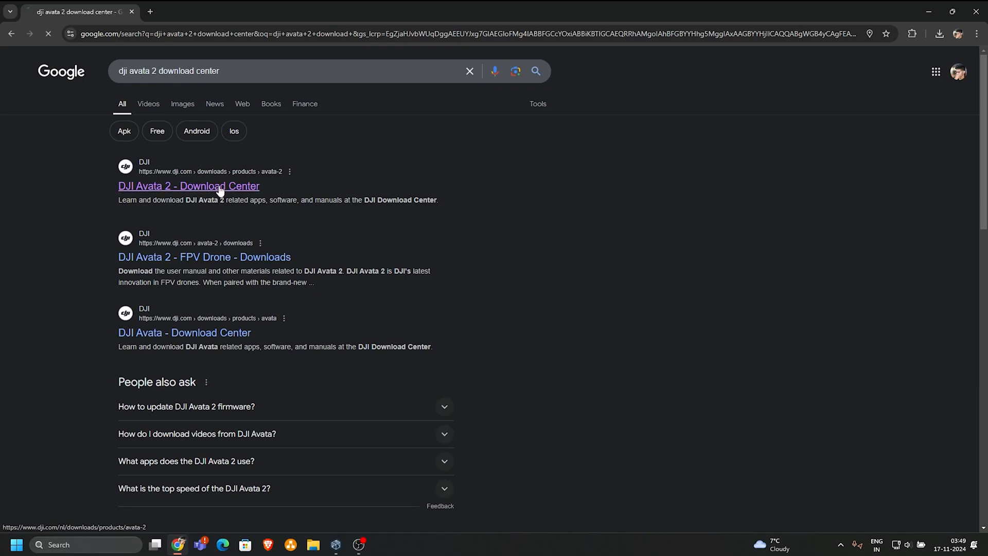
pyautogui.click(189, 185)
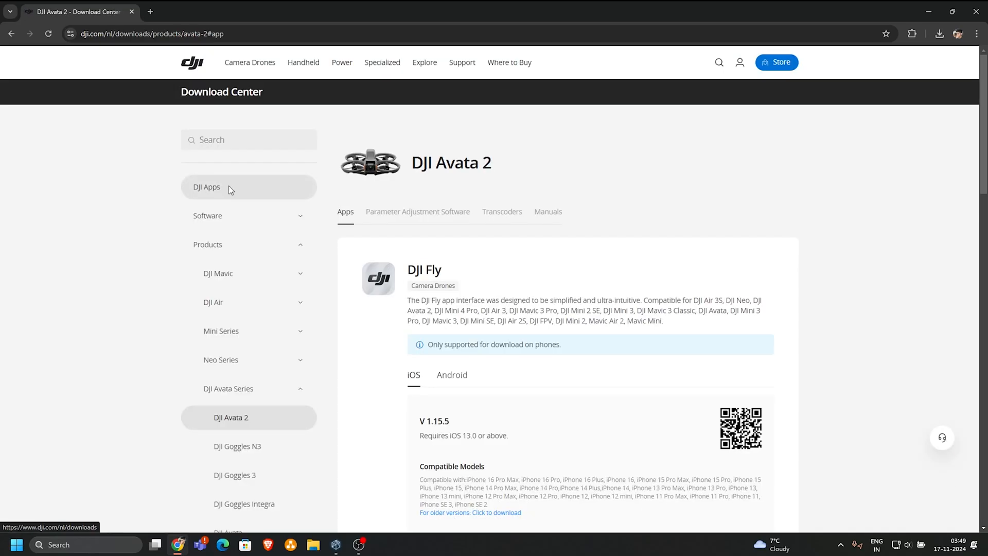
# Show the Windows download of DJI Assistant 2 under Parameter Adjustment Software.
pyautogui.scroll(-3)
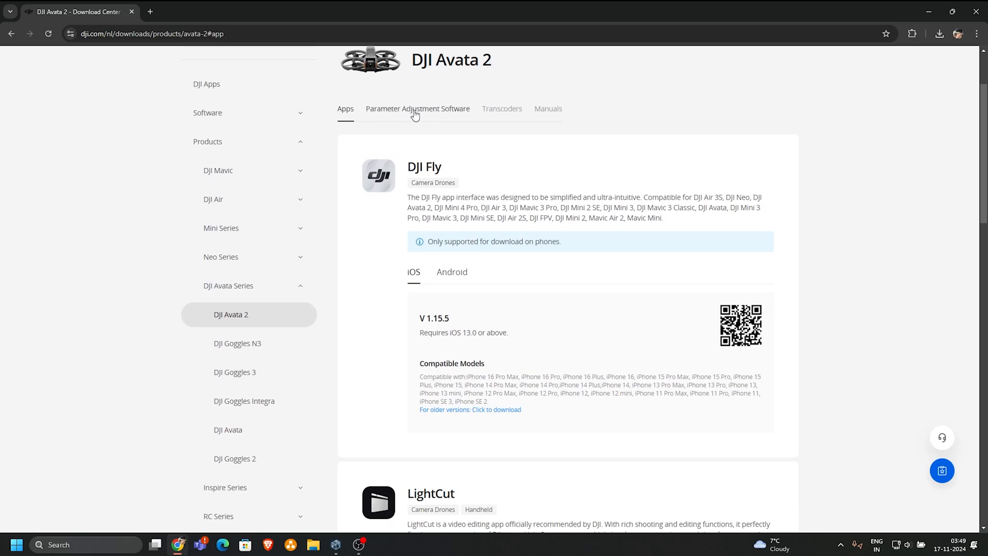
pyautogui.click(417, 108)
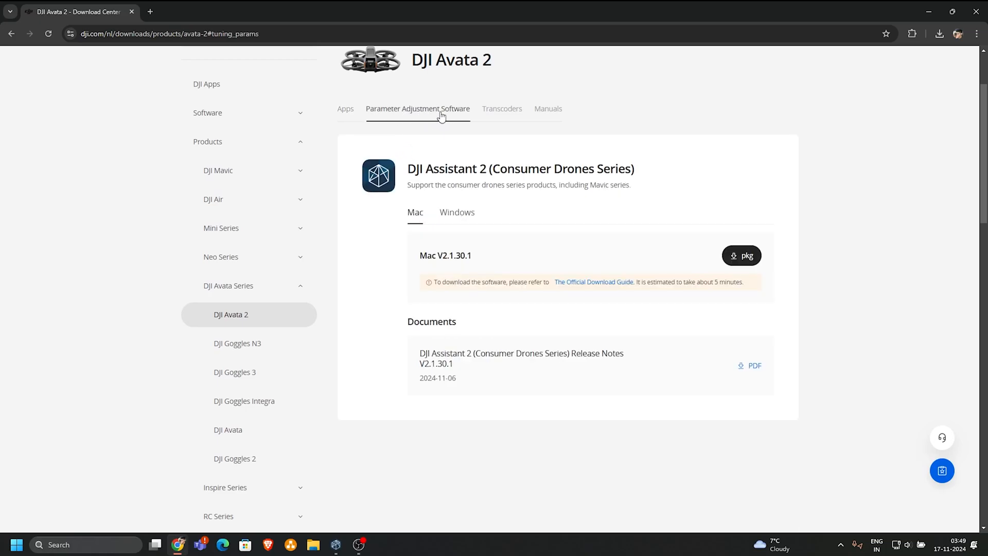
pyautogui.moveTo(493, 161)
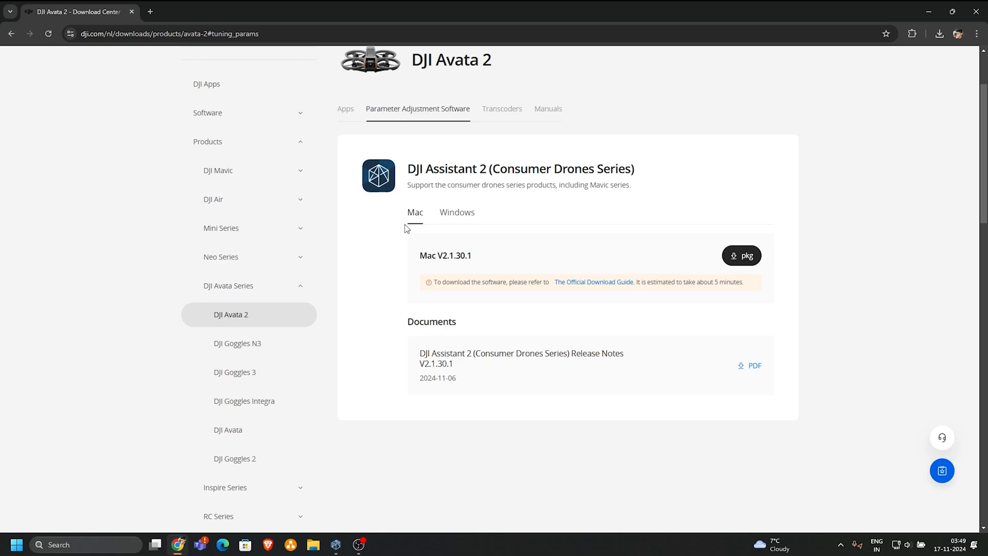
pyautogui.moveTo(707, 267)
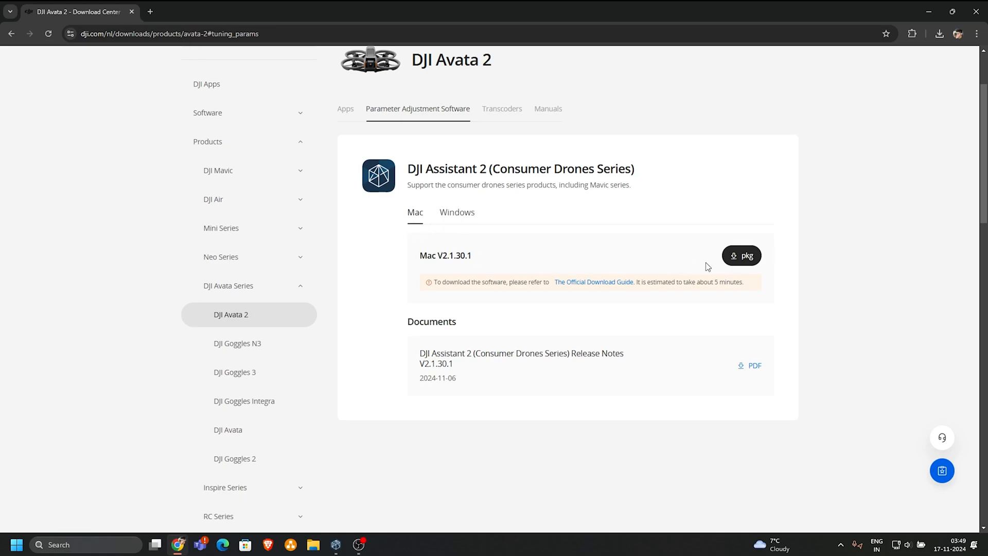
pyautogui.click(457, 212)
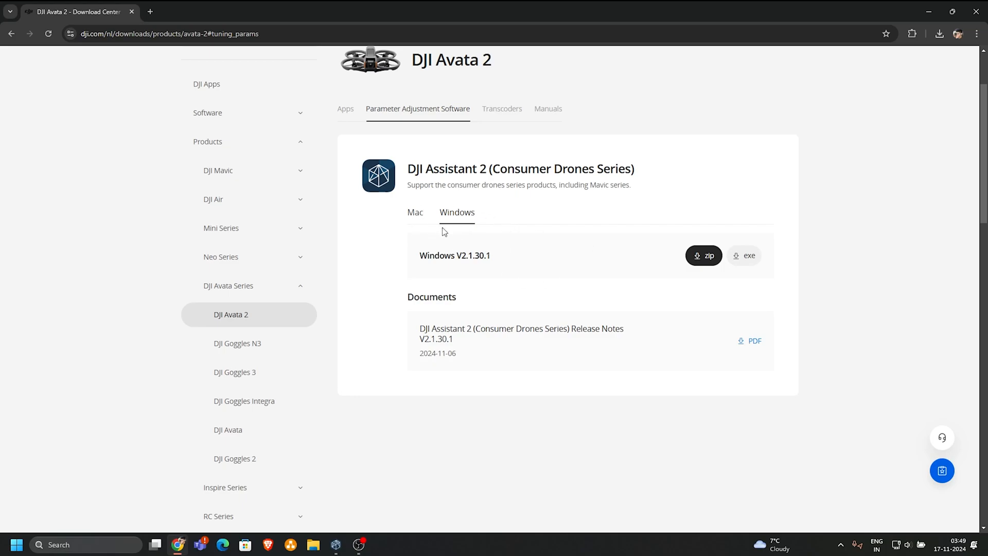
pyautogui.moveTo(724, 273)
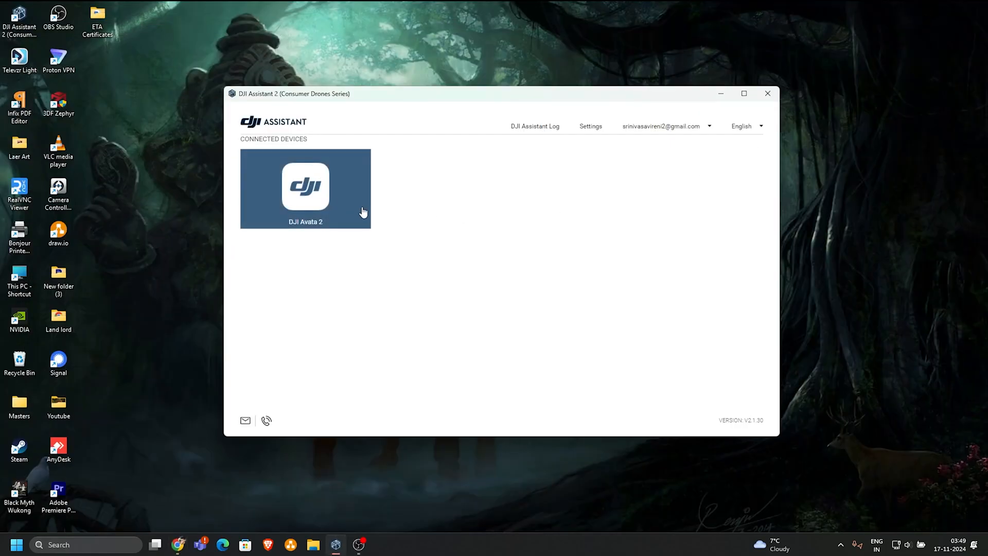
pyautogui.moveTo(466, 221)
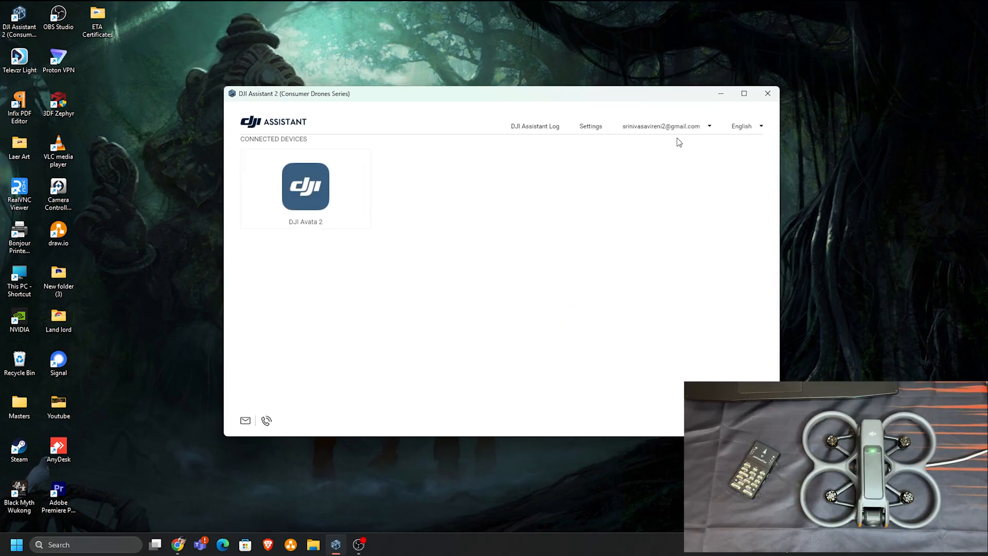
pyautogui.moveTo(408, 281)
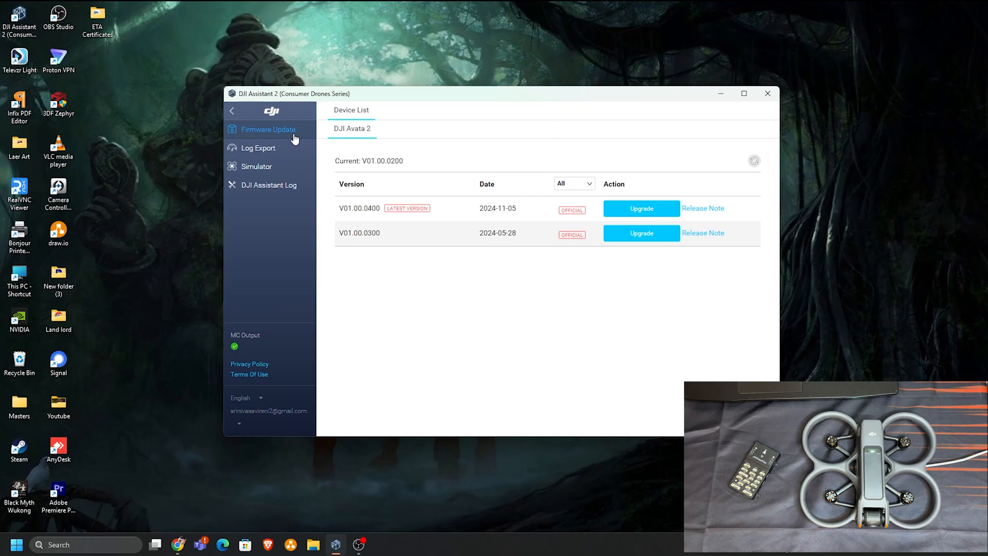
pyautogui.moveTo(258, 147)
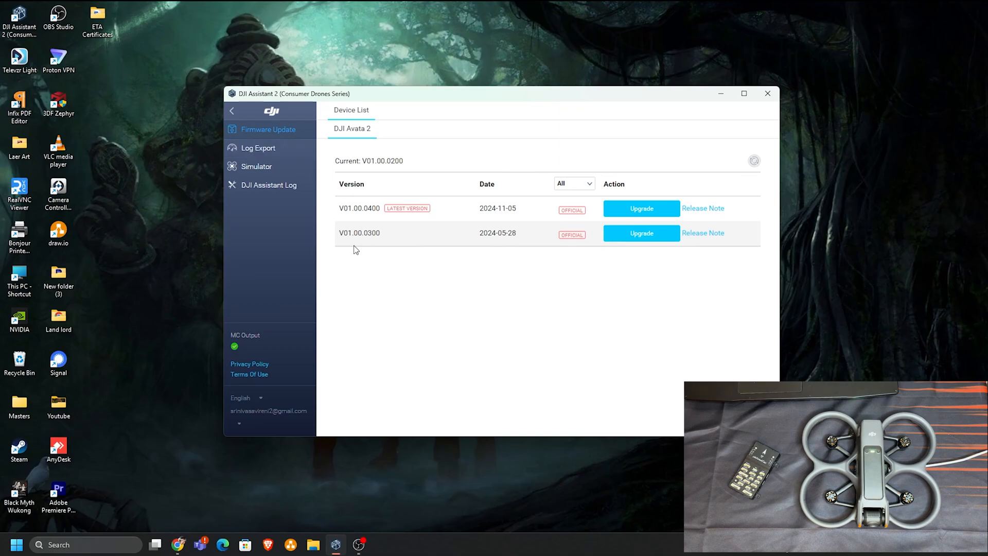
pyautogui.moveTo(498, 256)
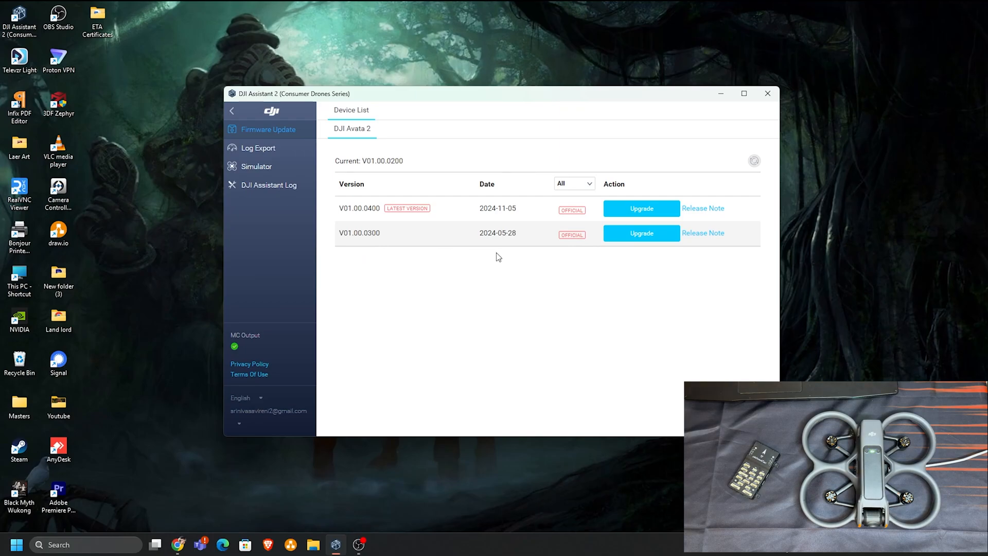
pyautogui.moveTo(409, 220)
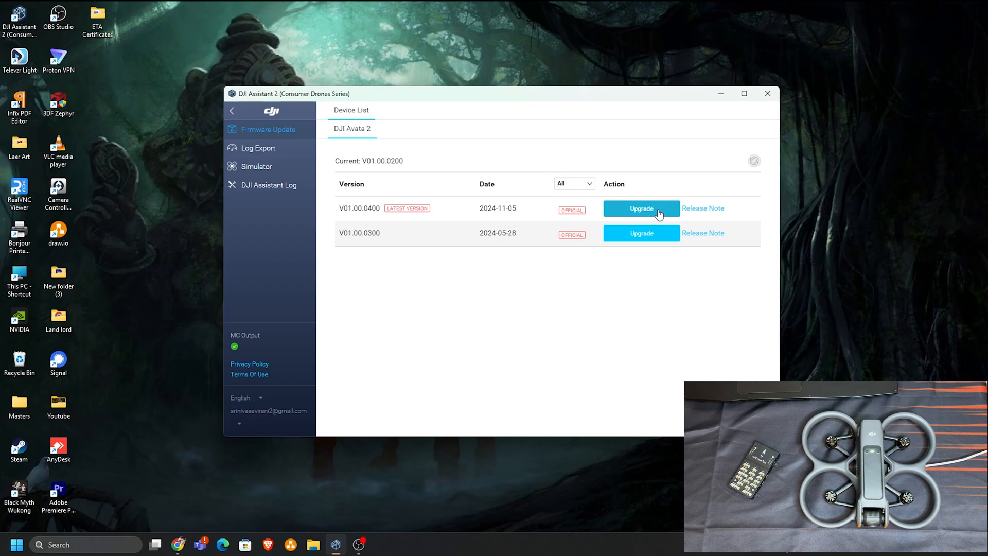
# Upgrade the Avata 2 firmware to V01.00.0400 and return to the version list.
pyautogui.click(642, 207)
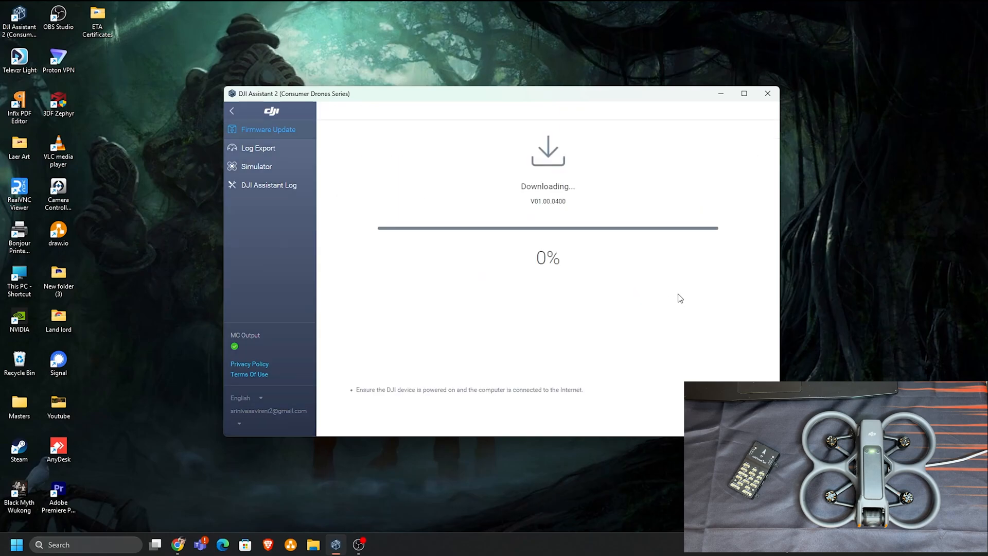
pyautogui.moveTo(738, 253)
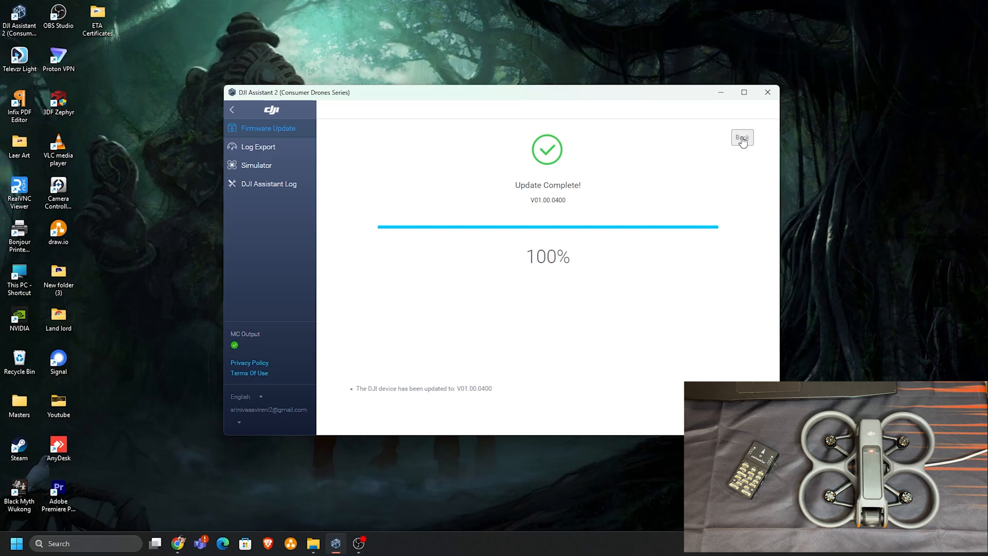
pyautogui.click(742, 138)
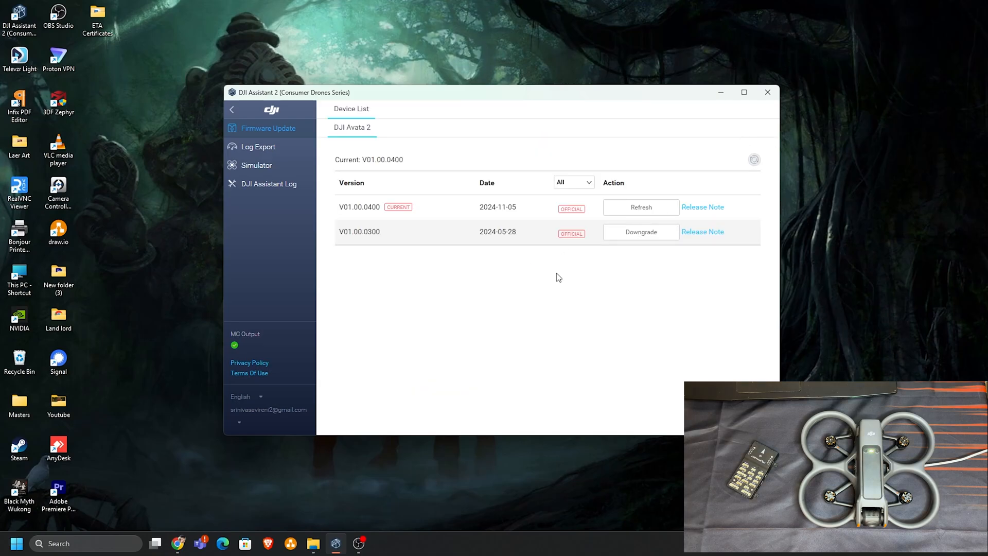
pyautogui.moveTo(384, 225)
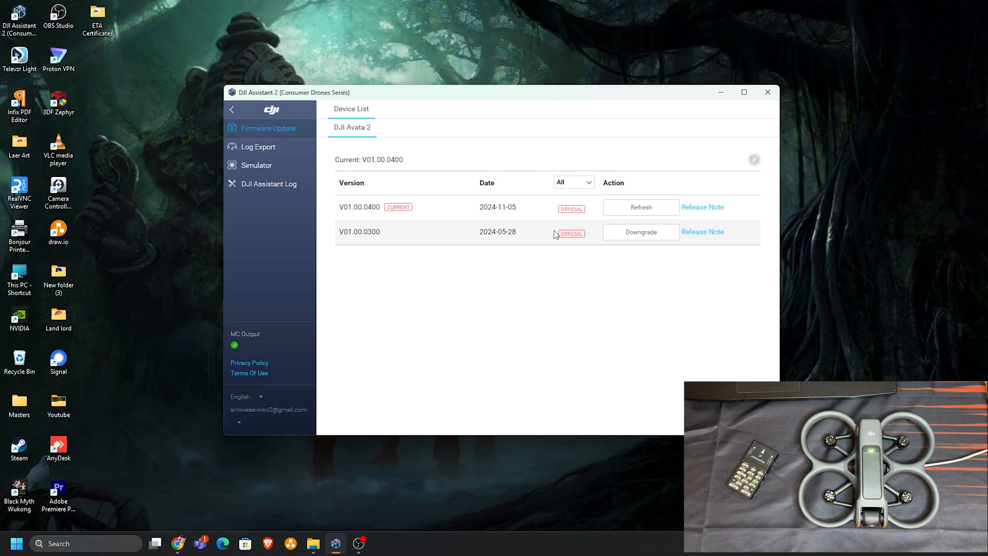
pyautogui.moveTo(556, 354)
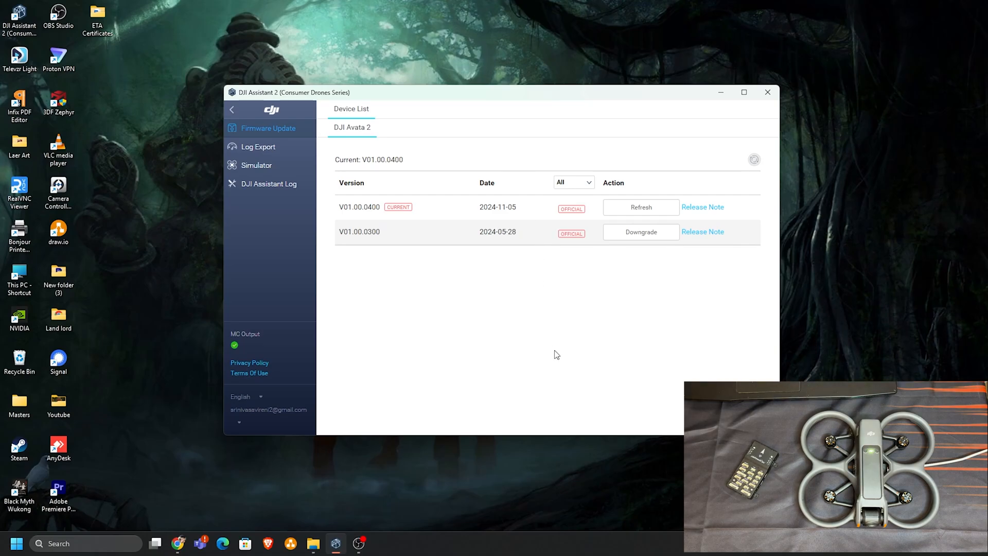
pyautogui.moveTo(257, 147)
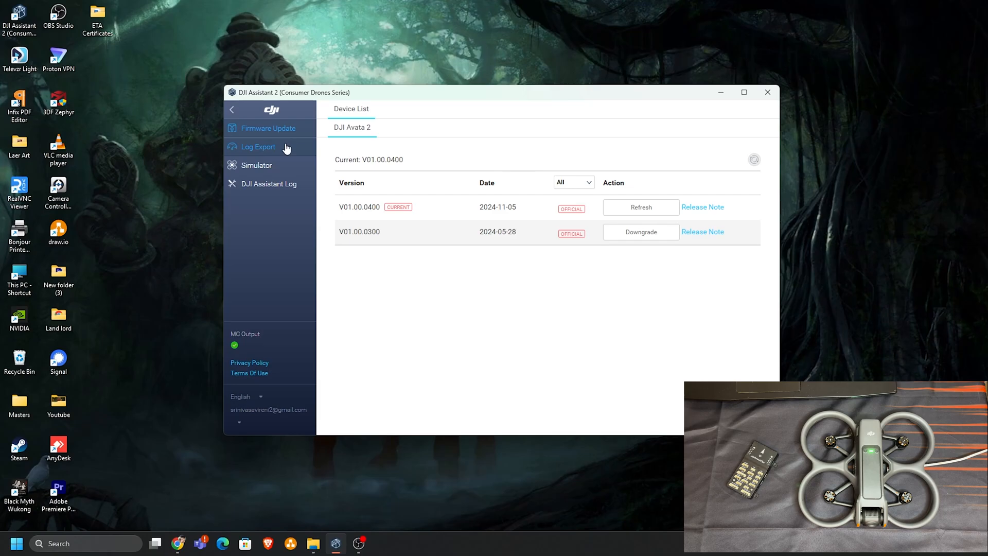
pyautogui.click(231, 110)
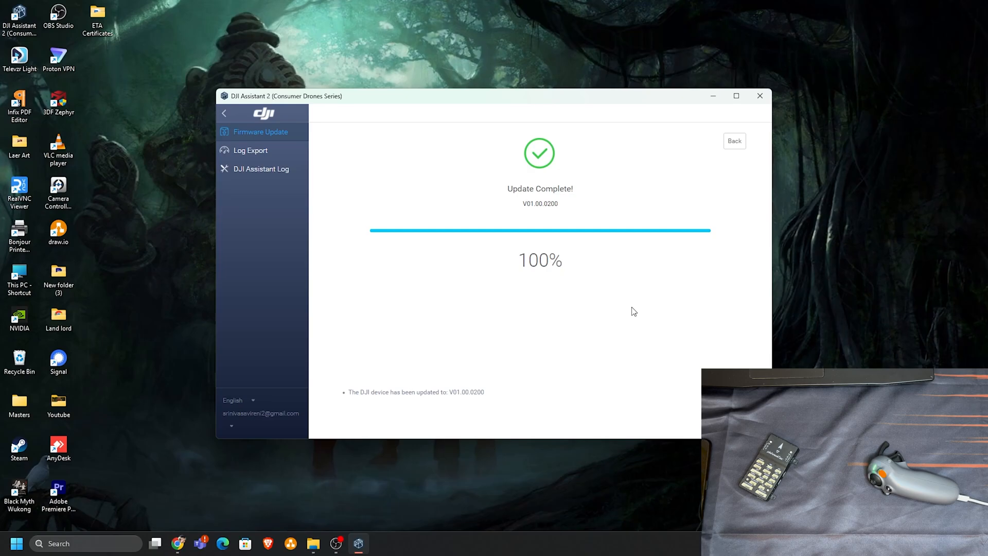
# Return to the RC Motion 3 version list showing V01.00.0200 as current.
pyautogui.click(734, 141)
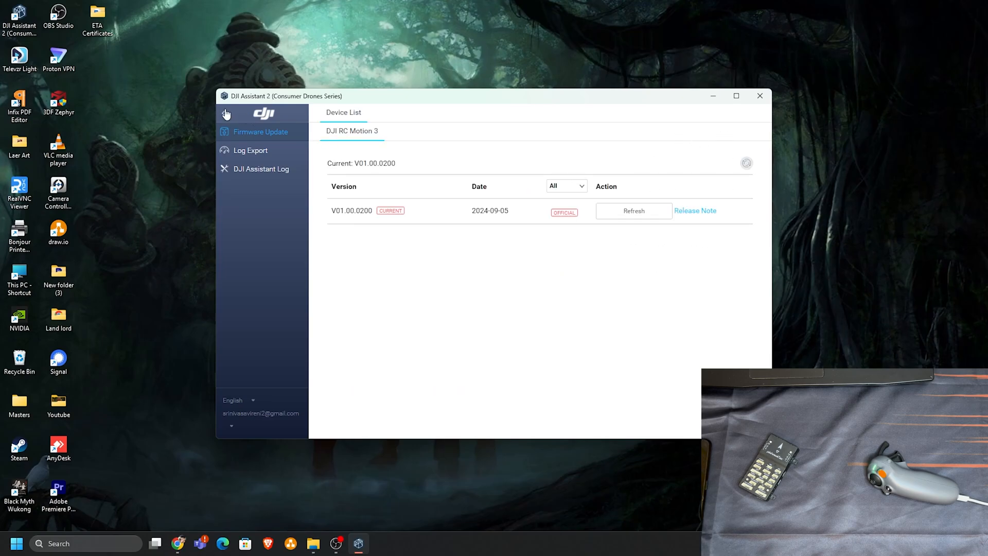